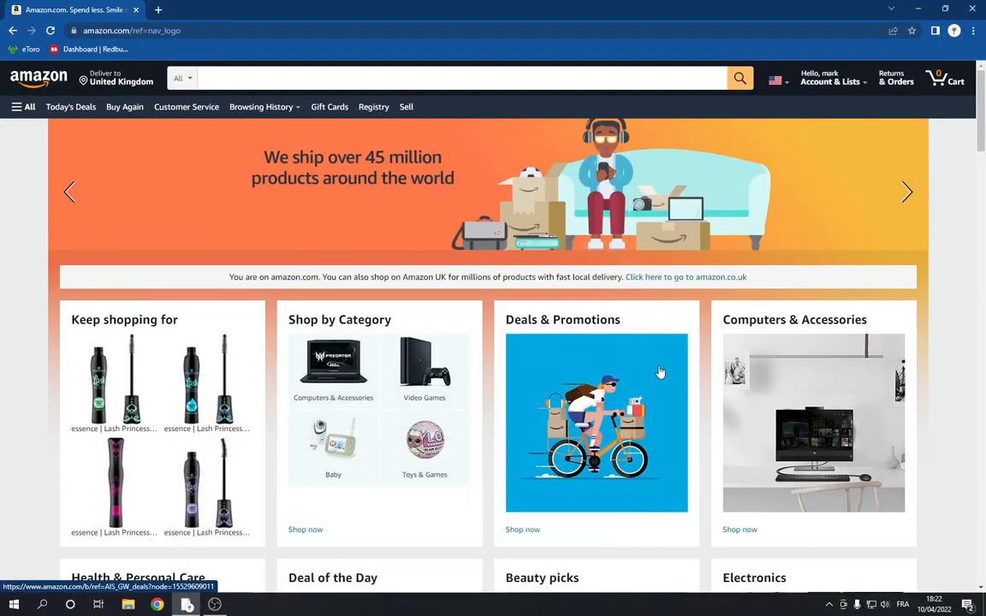
- Scroll the home page down to the Best Sellers in Computers & Accessories row
scroll("down", 3)
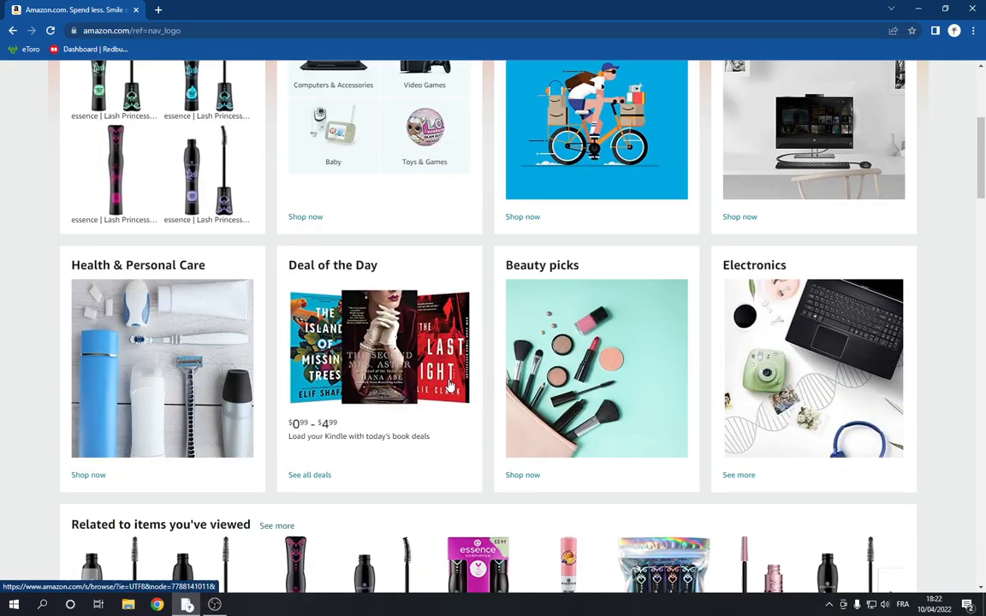
scroll("down", 3)
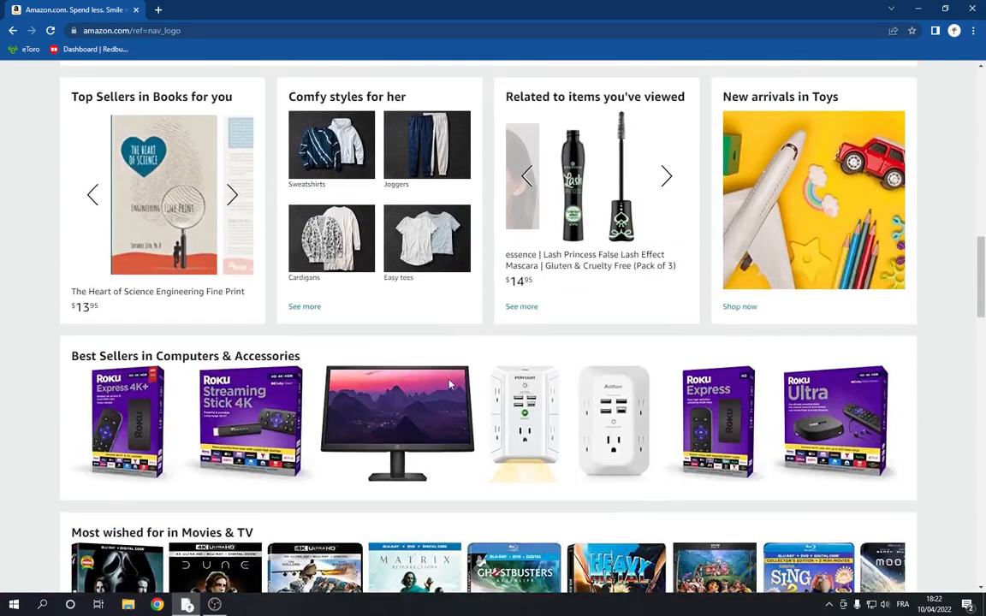
scroll("down", 3)
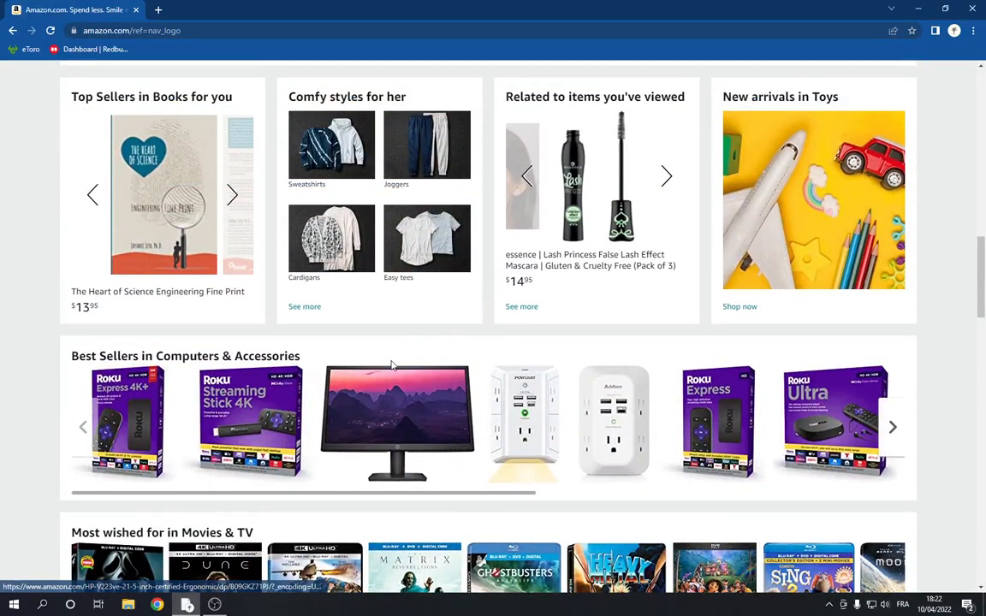
- Open the HP V223ve 21.5-inch FHD monitor ($140.03) and choose Buy Now
left_click(397, 421)
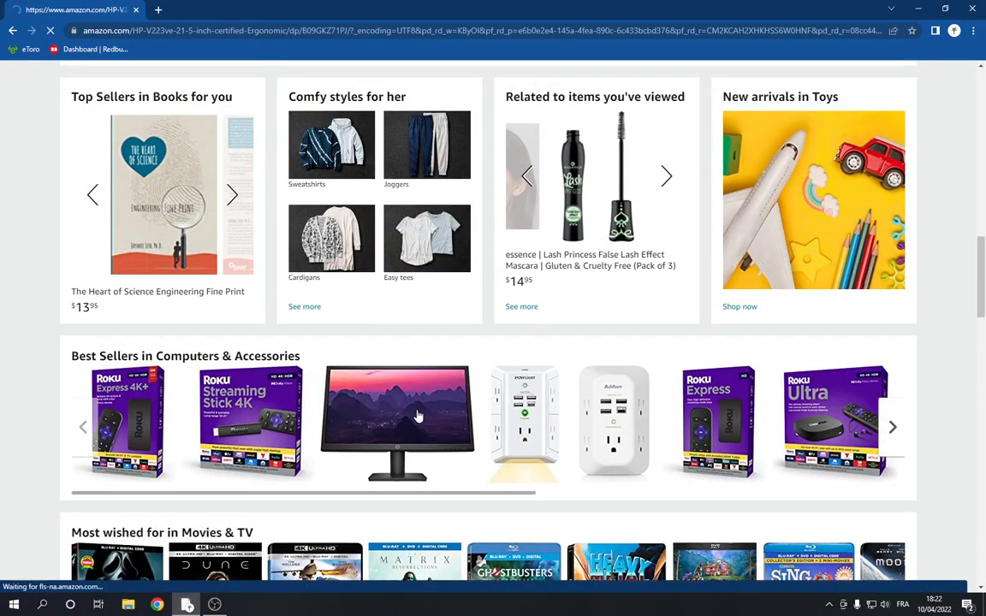
left_click(397, 423)
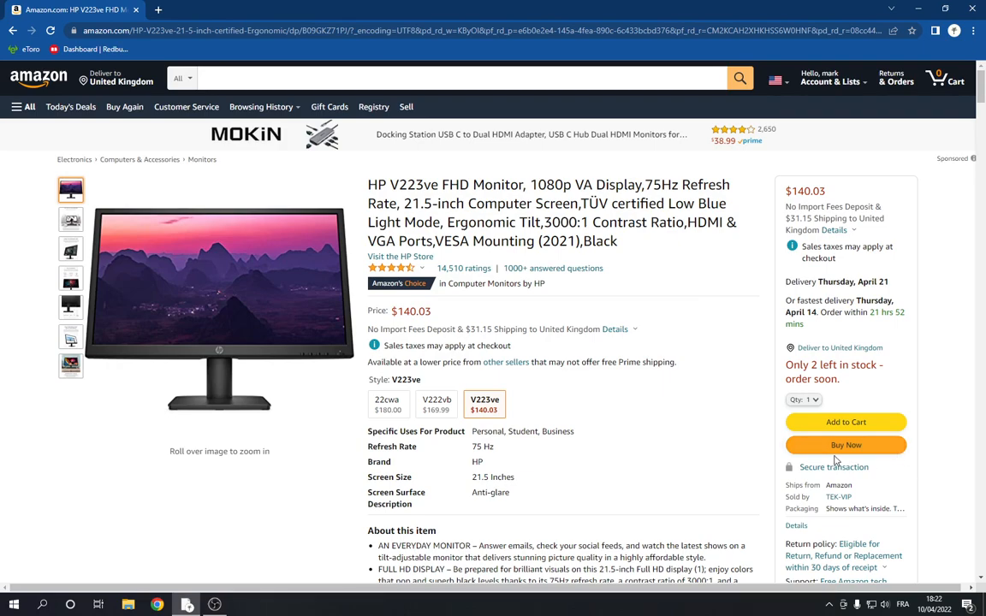
left_click(845, 445)
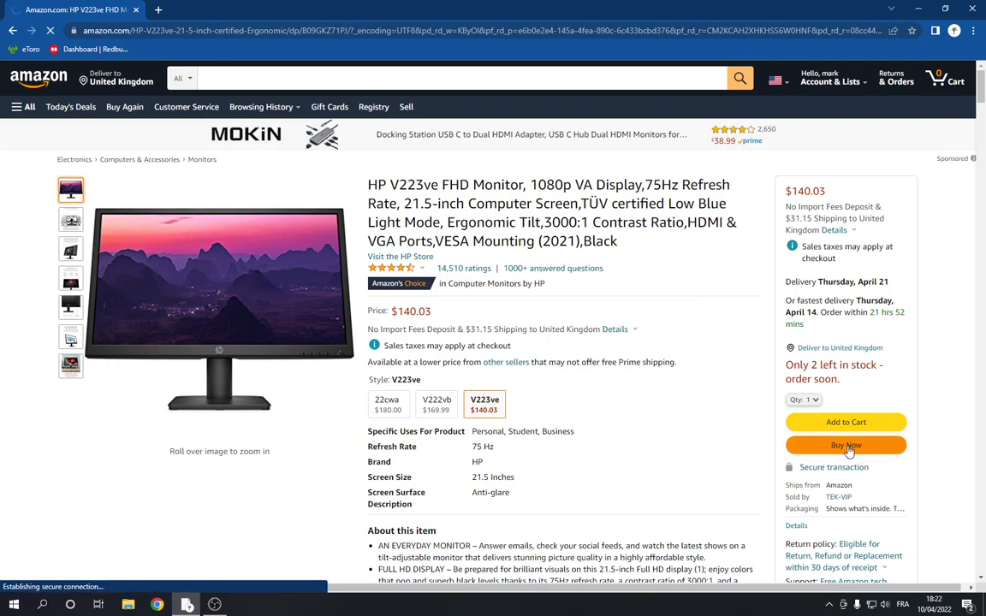
- Review the 'Select a shipping address' checkout form, then go back to the Amazon home page
left_click(845, 444)
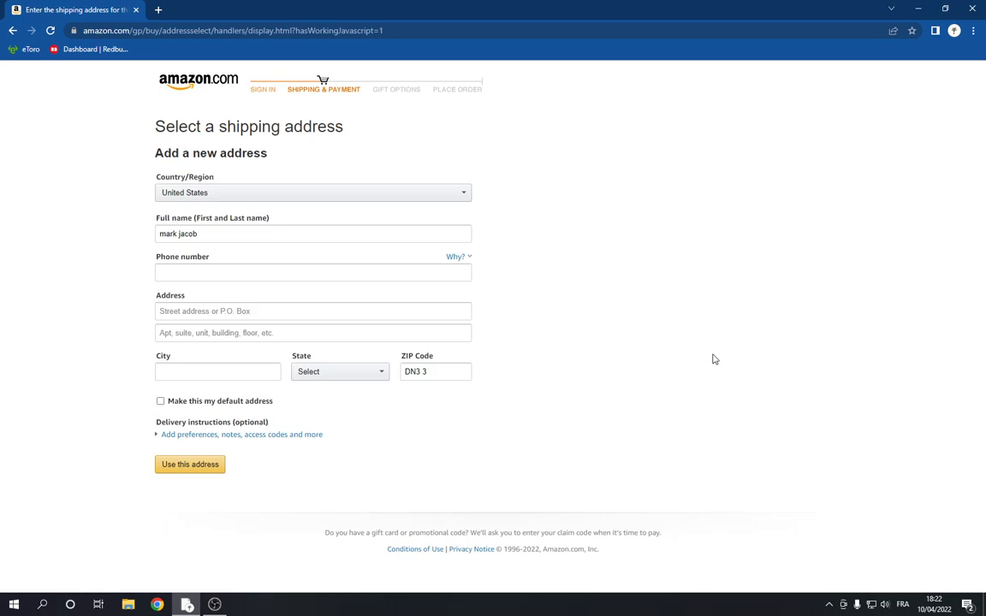
triple_click(248, 126)
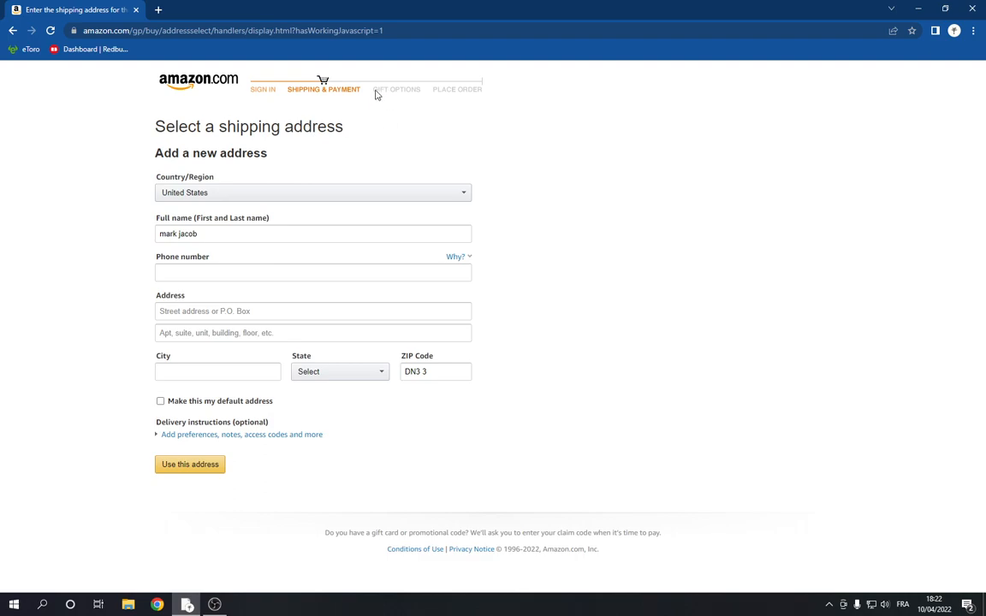
mouse_move(391, 124)
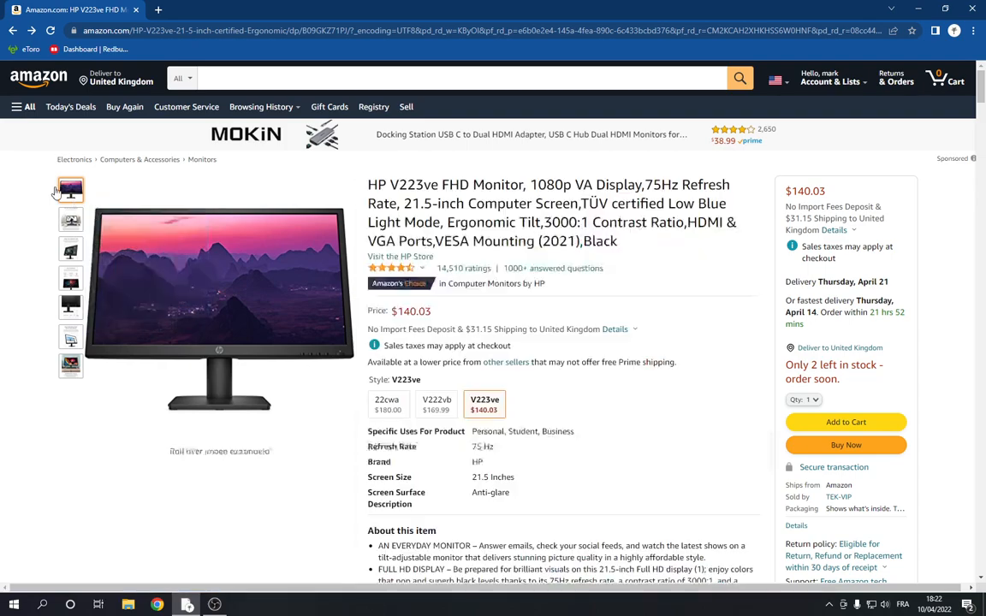
left_click(38, 75)
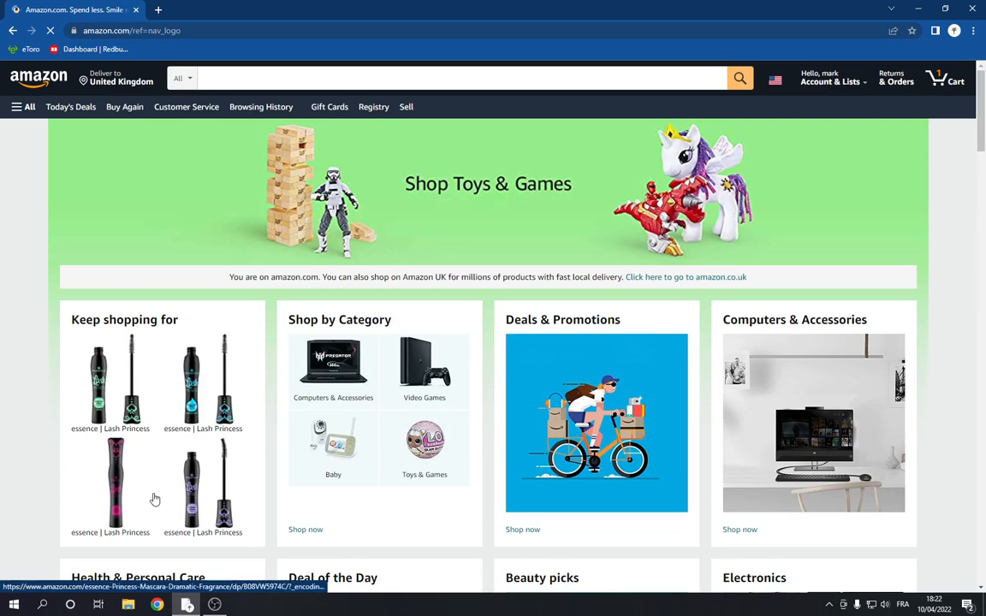
left_click(215, 606)
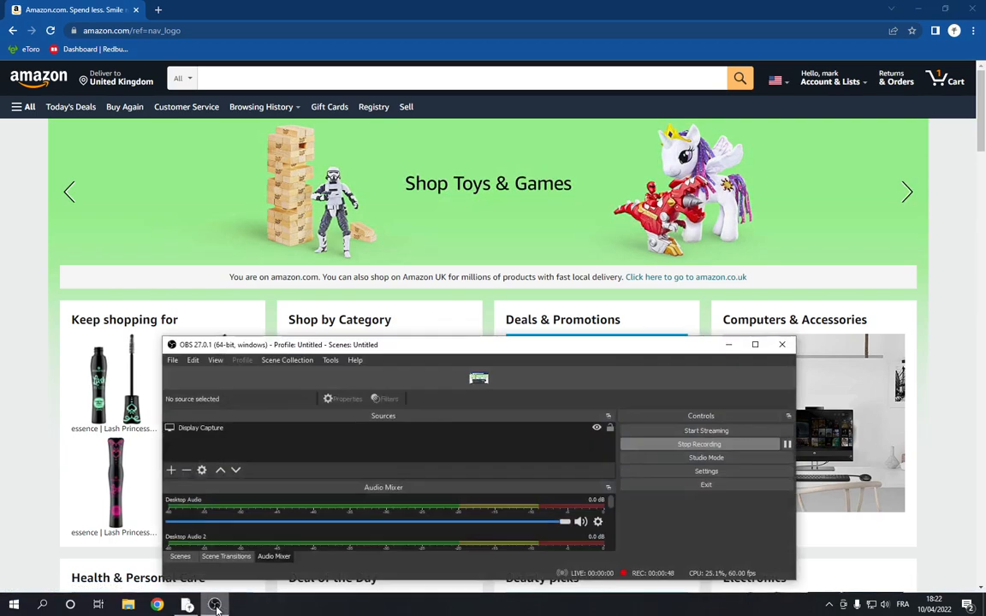